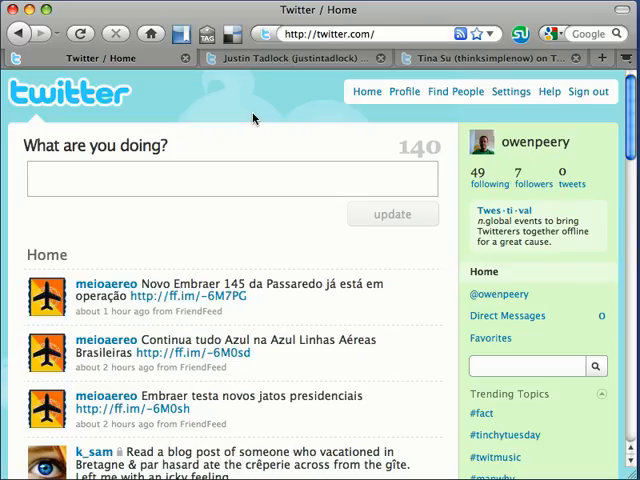
left_click(530, 364)
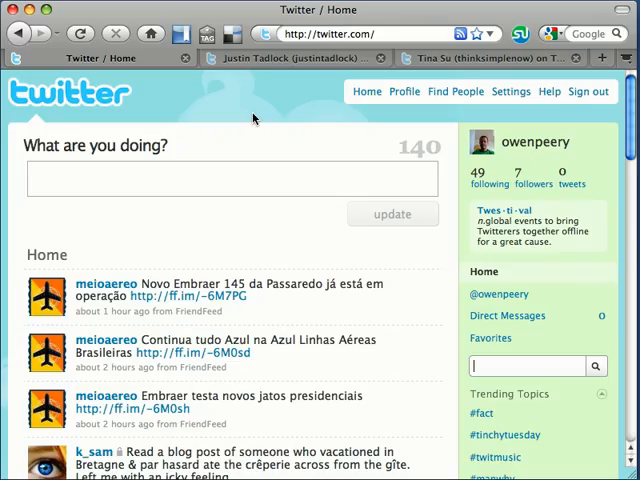
mouse_move(336, 208)
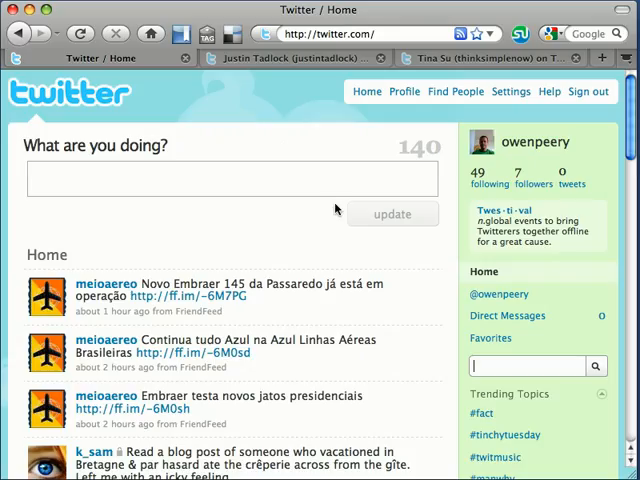
scroll("down", 3)
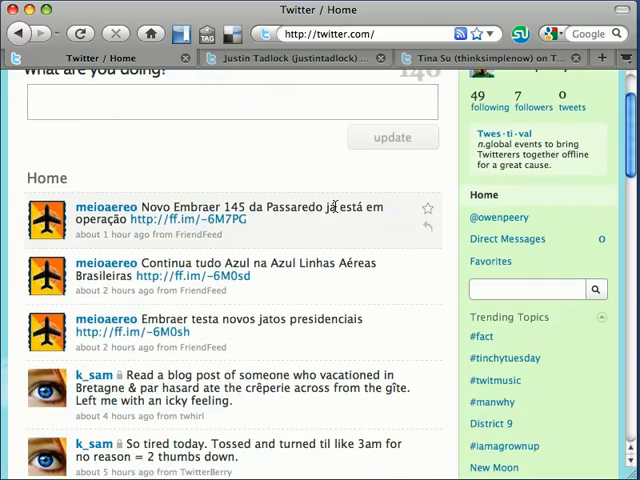
scroll("down", 3)
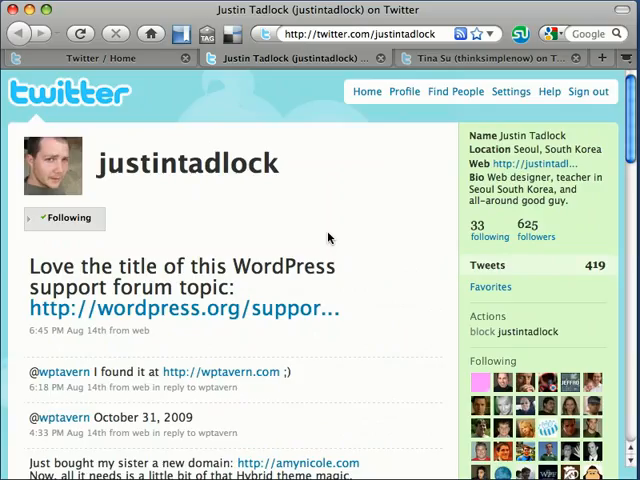
mouse_move(410, 236)
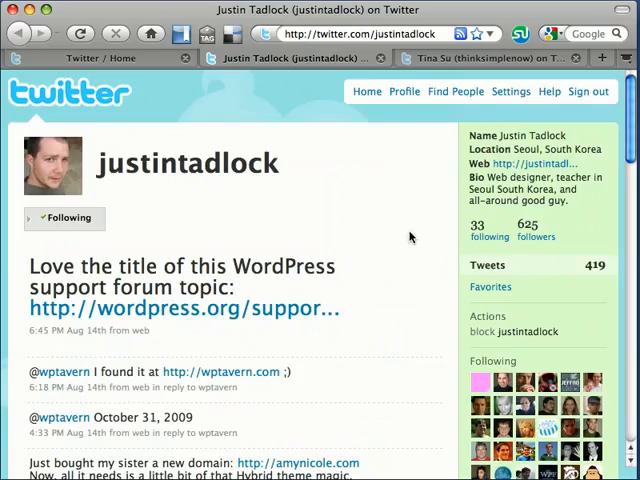
Step: Scroll through the profile's tweets before returning to the Twitter home timeline
scroll("down", 3)
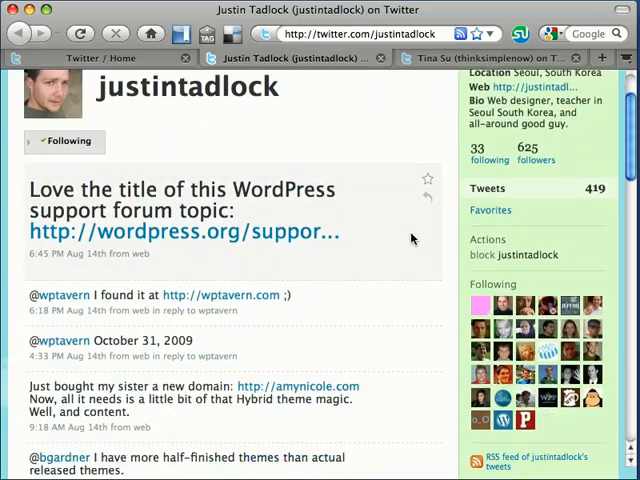
scroll("down", 3)
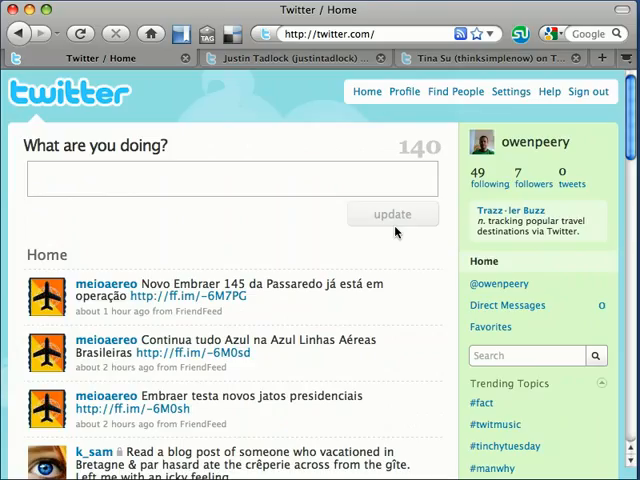
scroll("down", 3)
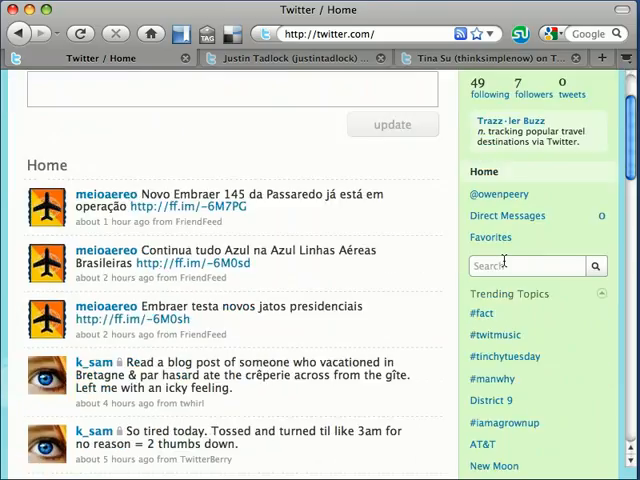
left_click(528, 264)
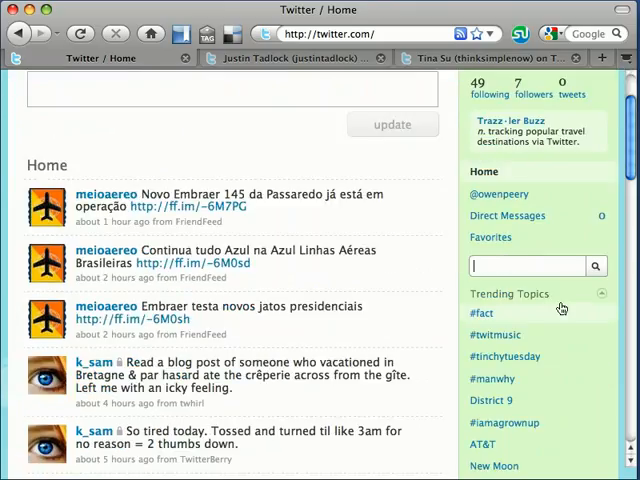
mouse_move(560, 310)
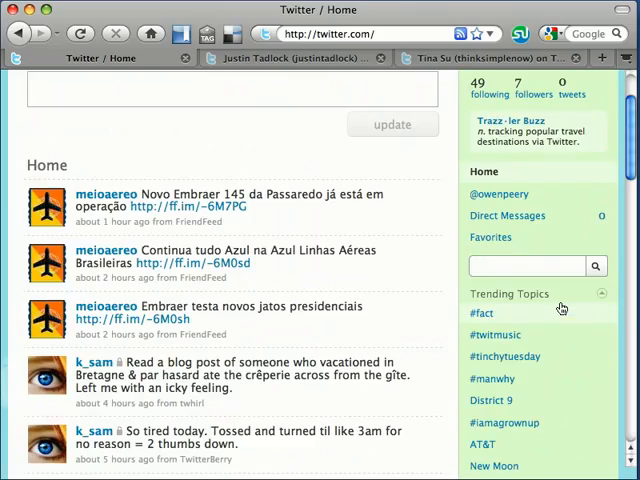
left_click(528, 266)
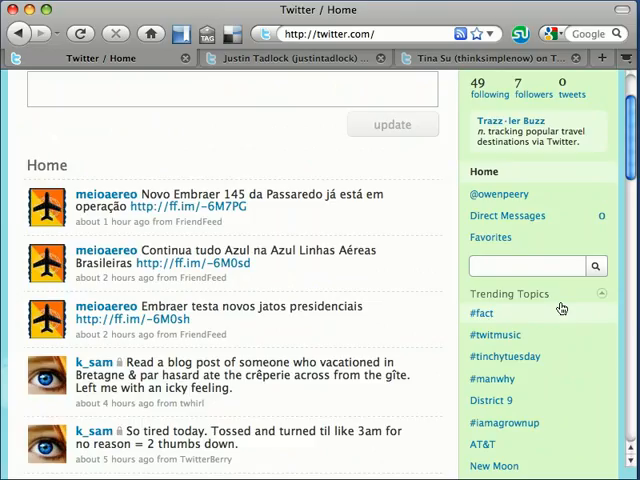
left_click(528, 266)
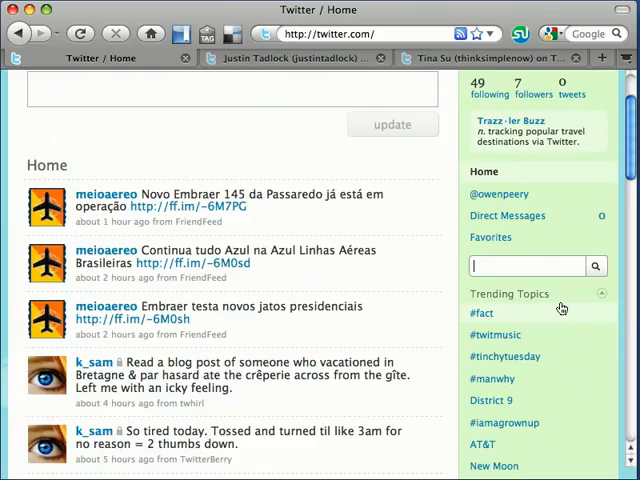